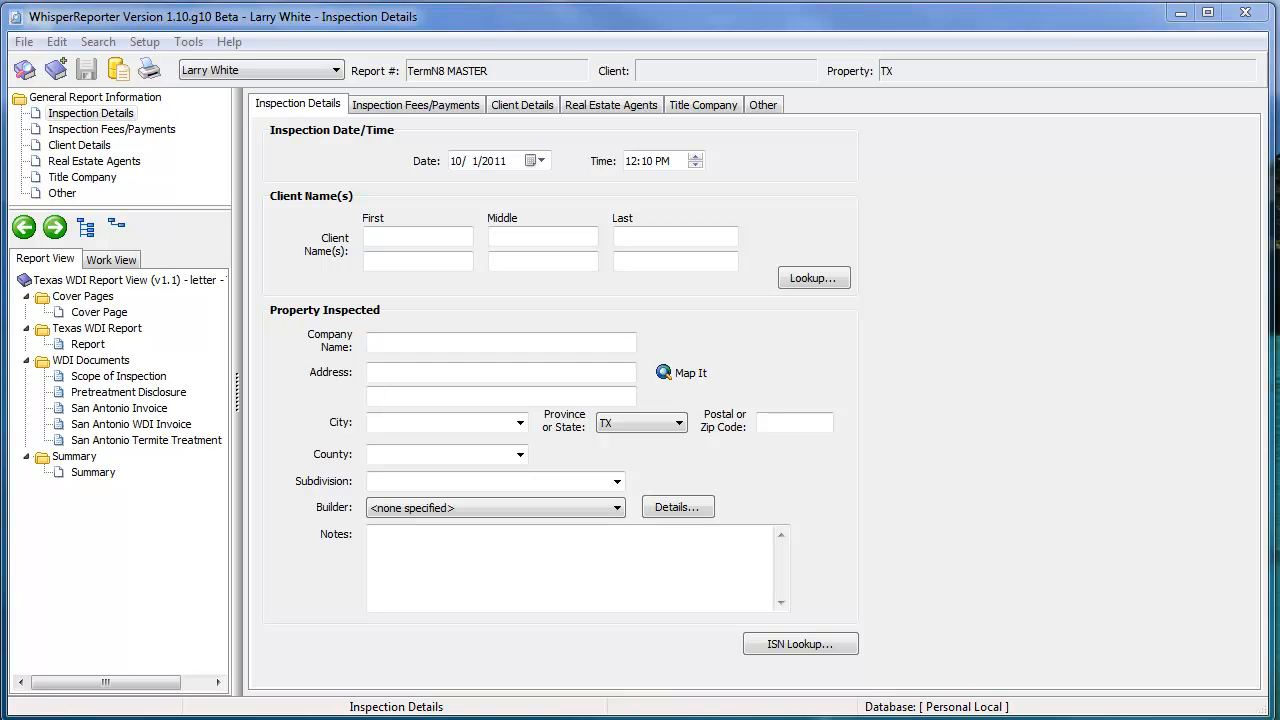
pyautogui.moveTo(1192, 632)
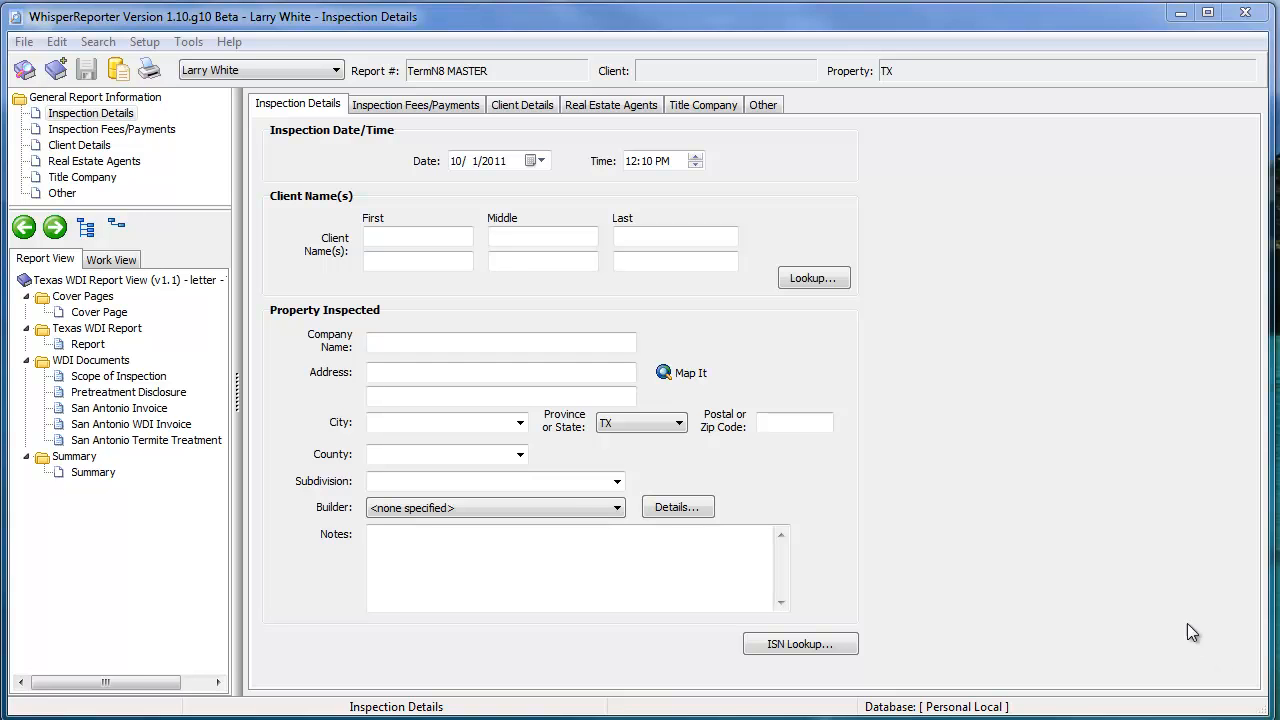
# Open the Setup menu from the menu bar.
pyautogui.click(145, 41)
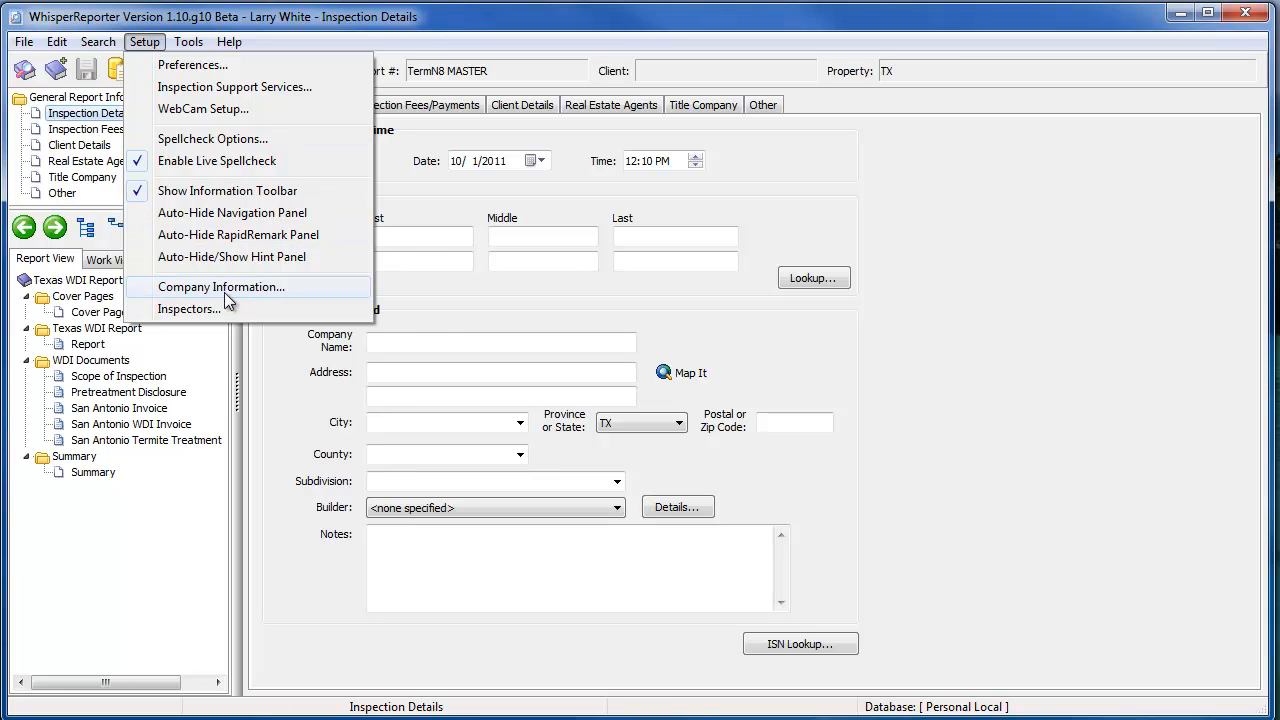
# Choose Company Information from the Setup menu to show the saved company details.
pyautogui.click(221, 287)
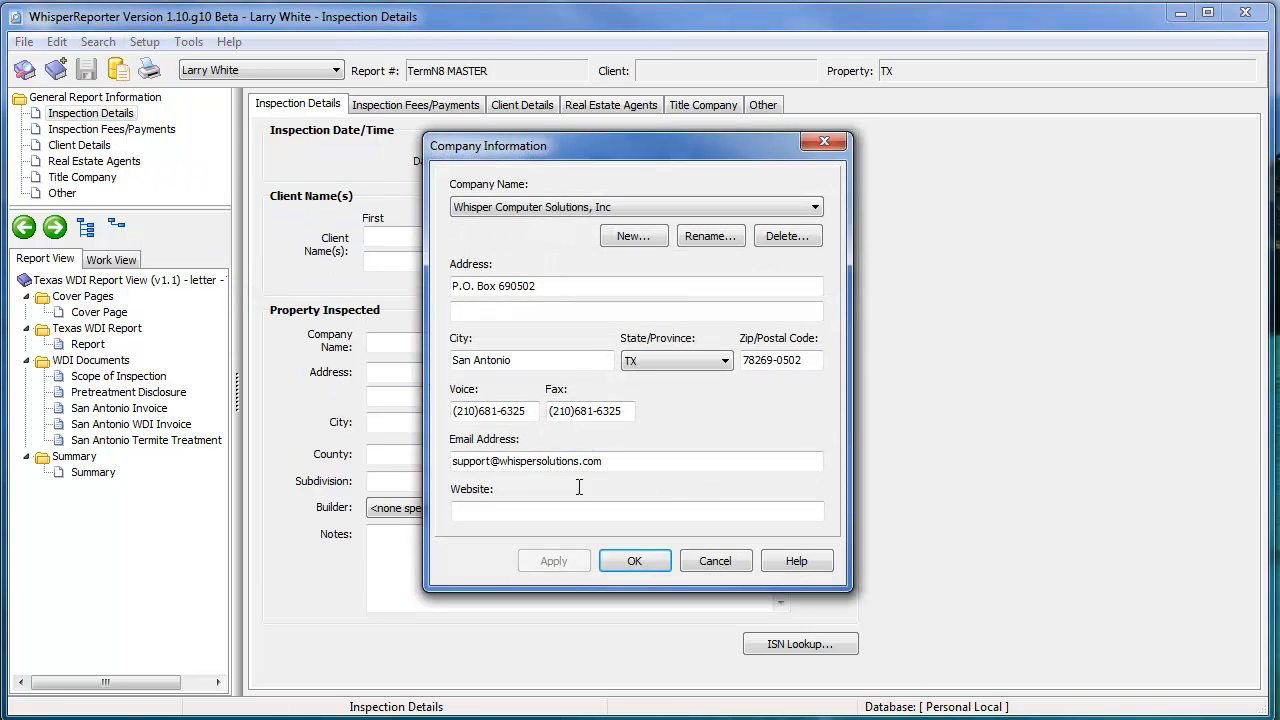
pyautogui.moveTo(884, 405)
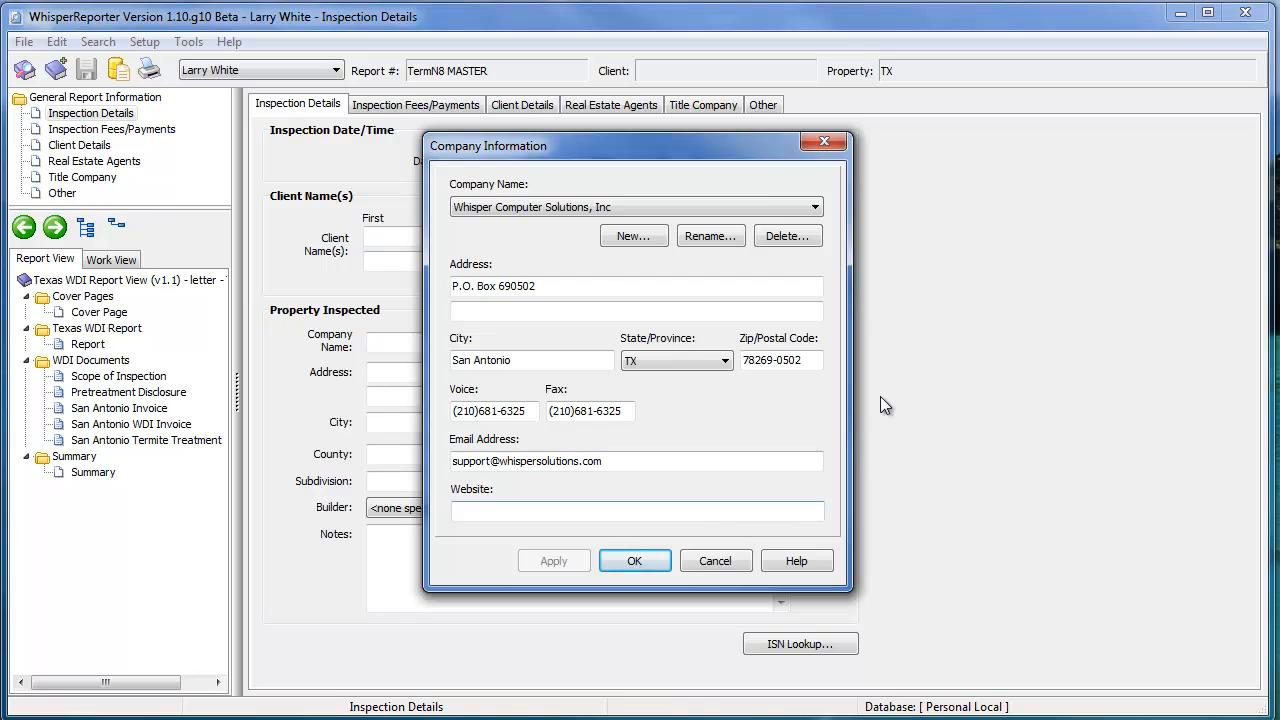
pyautogui.moveTo(788, 236)
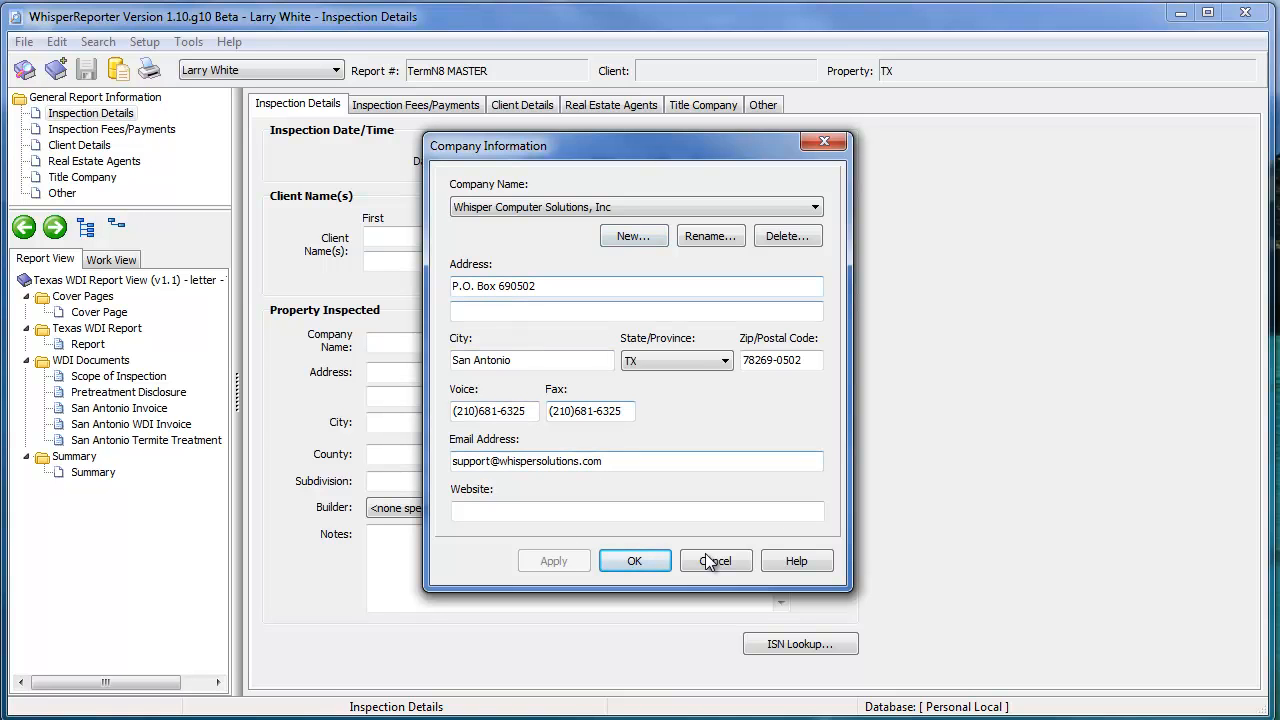
pyautogui.moveTo(787, 508)
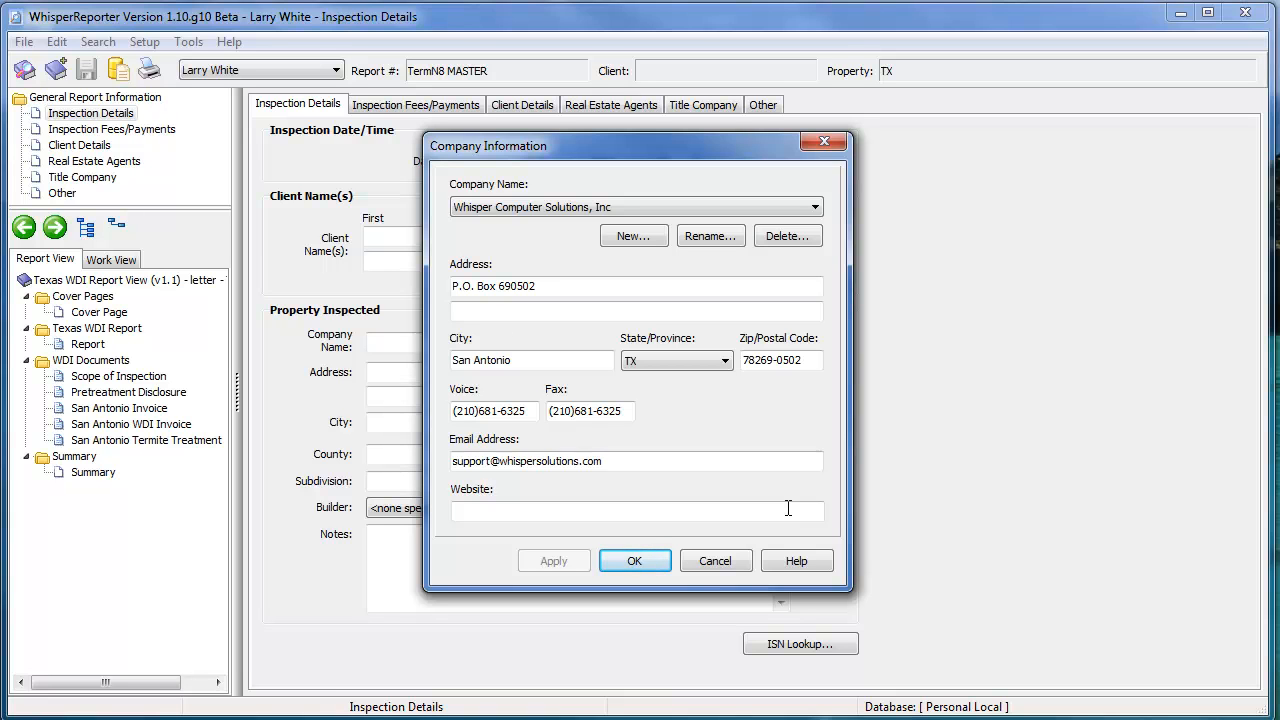
pyautogui.moveTo(843, 230)
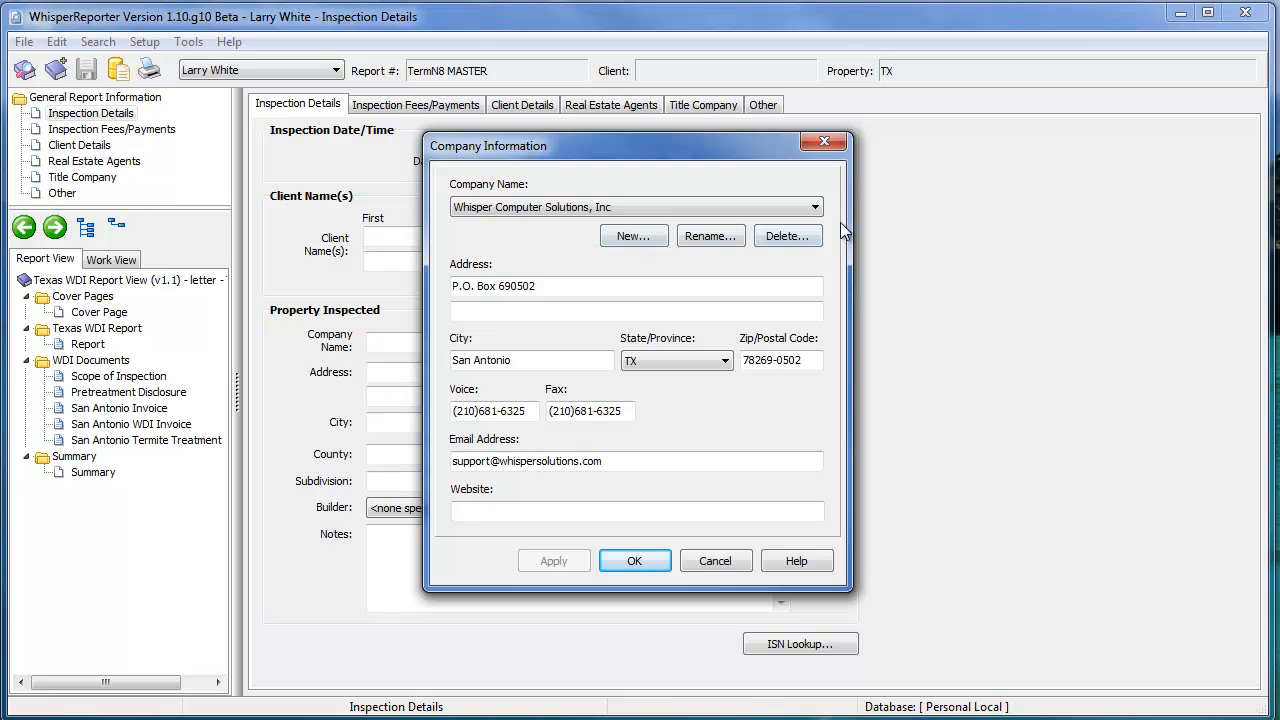
# Keep Whisper Computer Solutions, Inc as the company and confirm the details with OK.
pyautogui.click(815, 207)
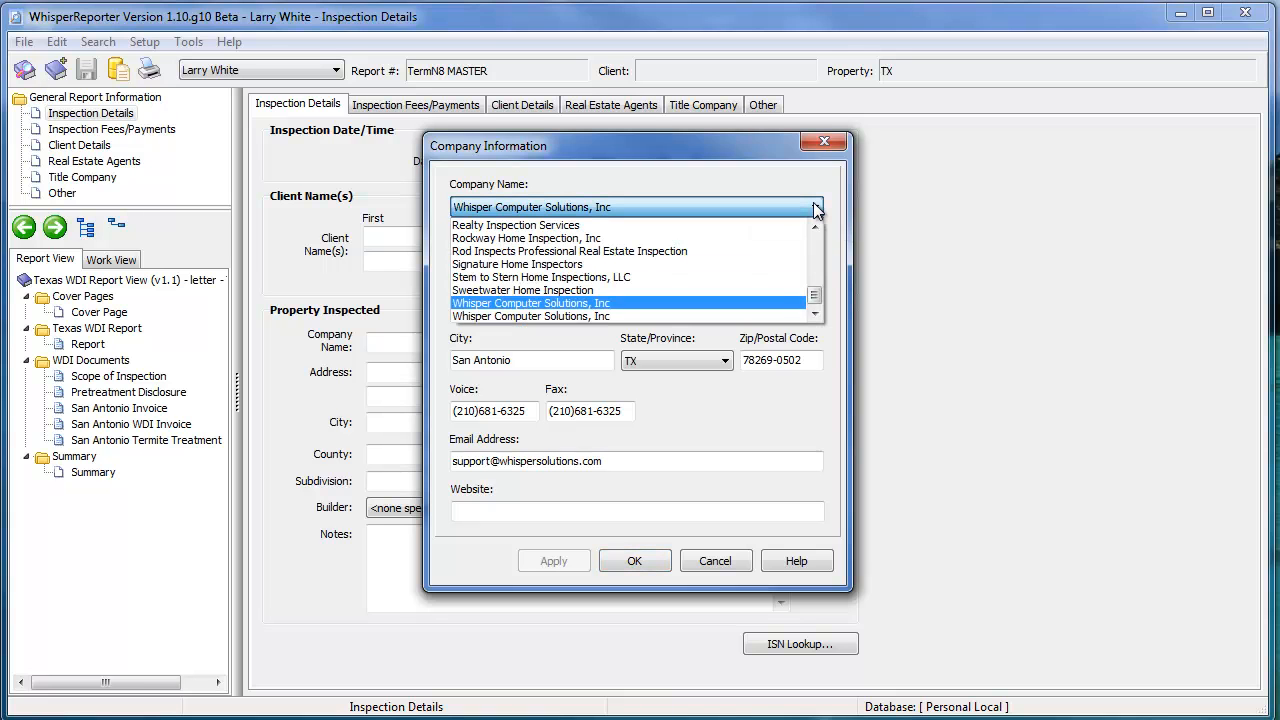
pyautogui.click(531, 303)
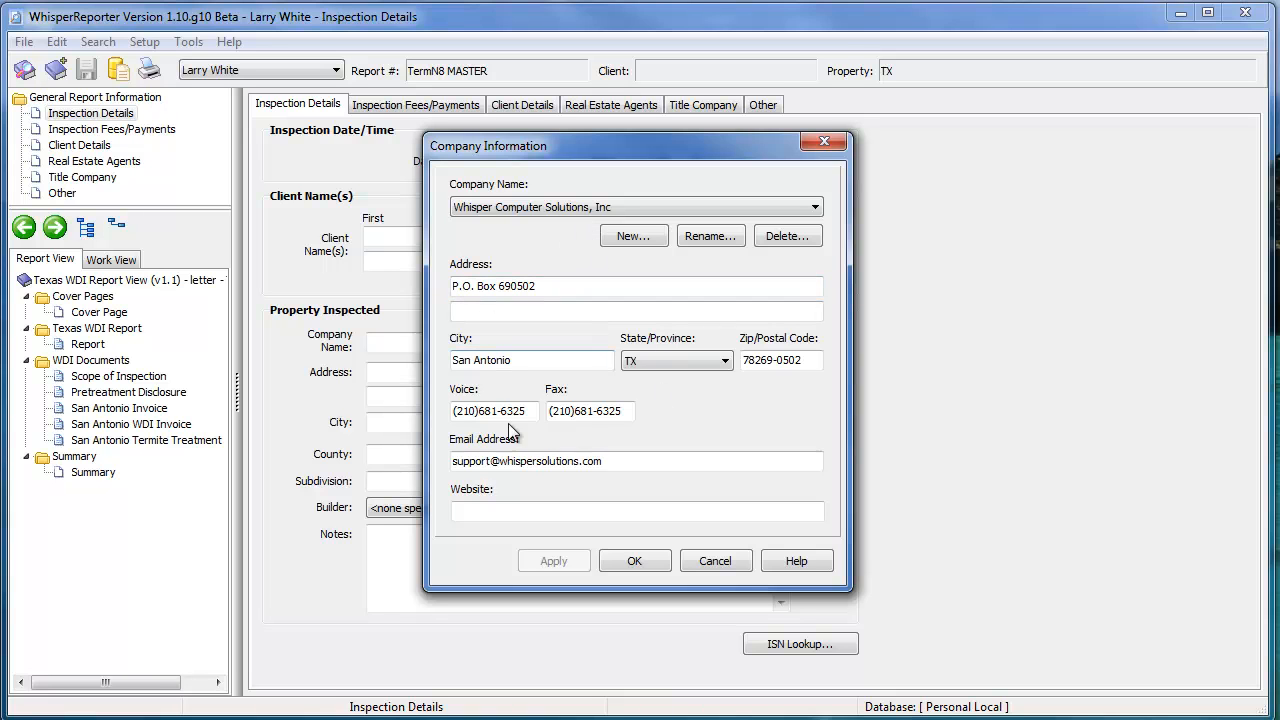
pyautogui.moveTo(630, 487)
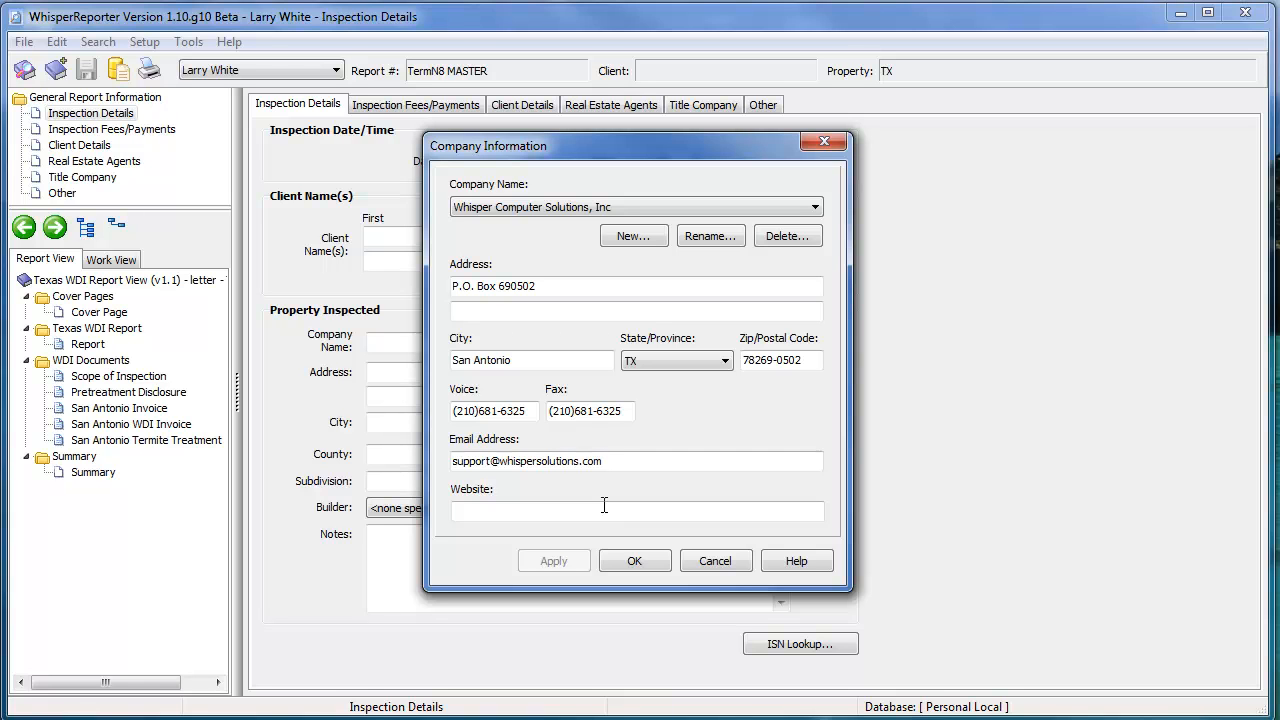
pyautogui.moveTo(615, 507)
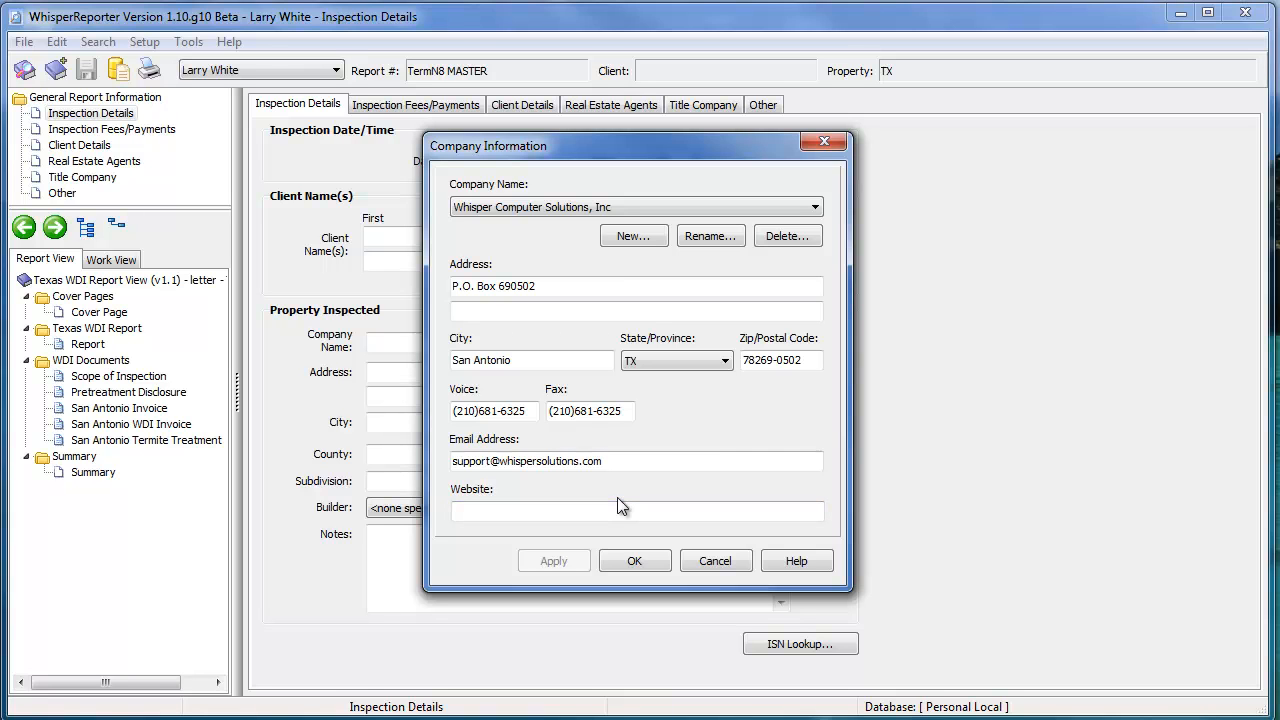
pyautogui.moveTo(620, 507)
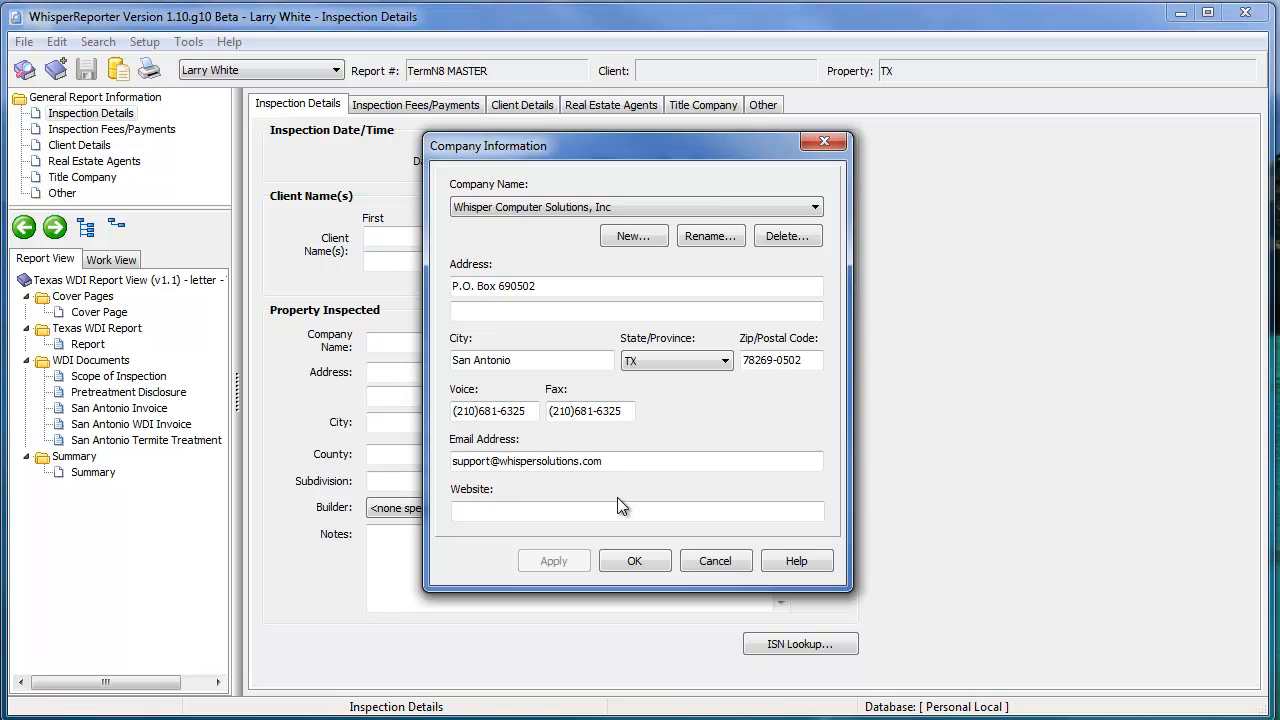
pyautogui.moveTo(810, 530)
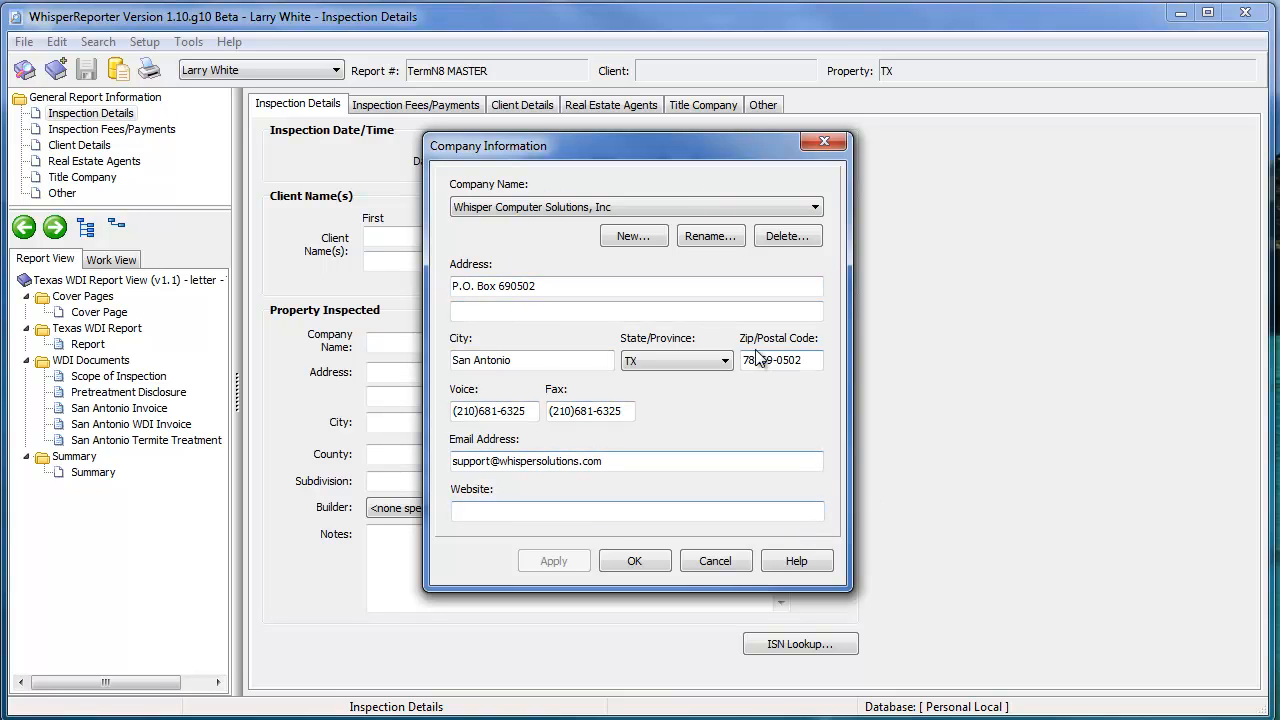
pyautogui.click(634, 560)
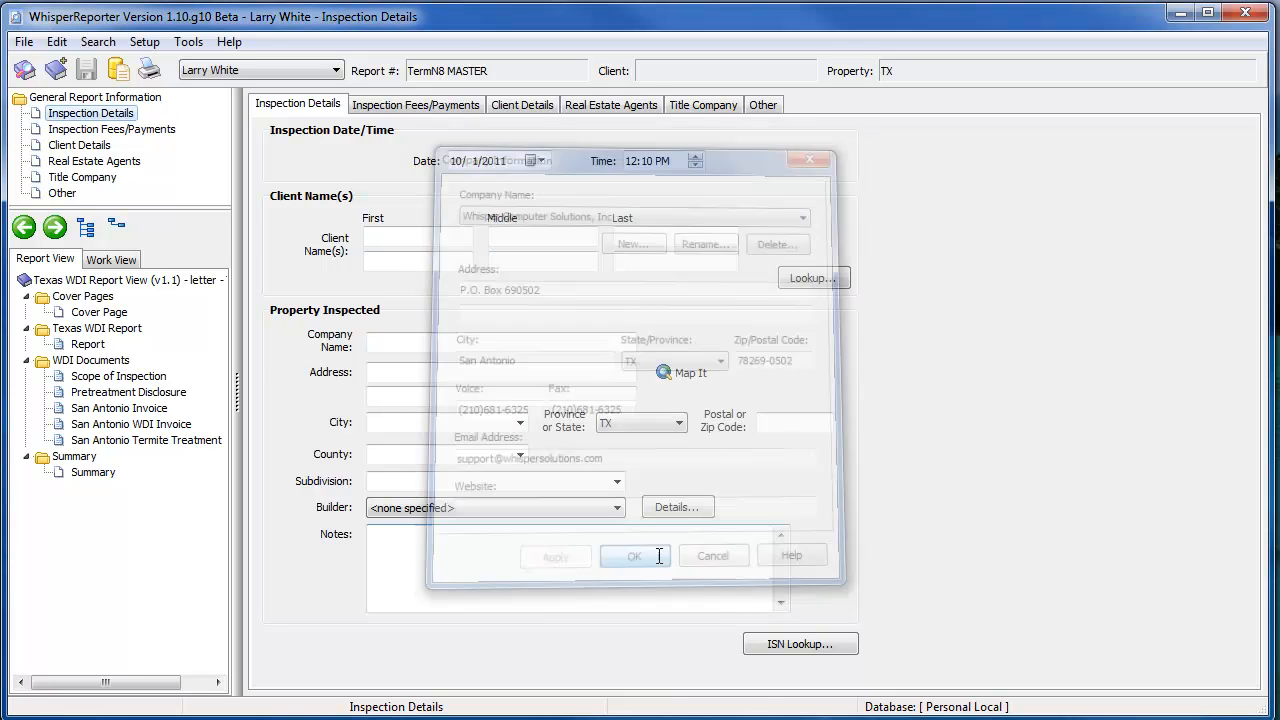
pyautogui.click(634, 556)
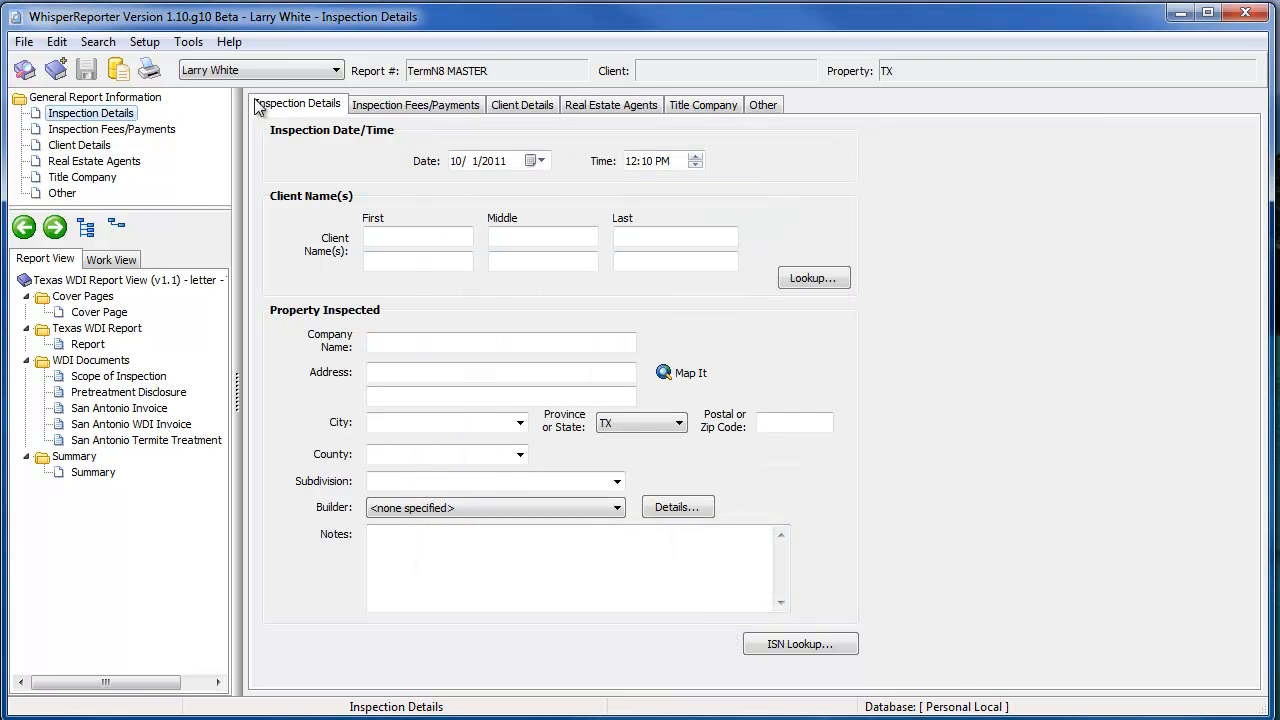